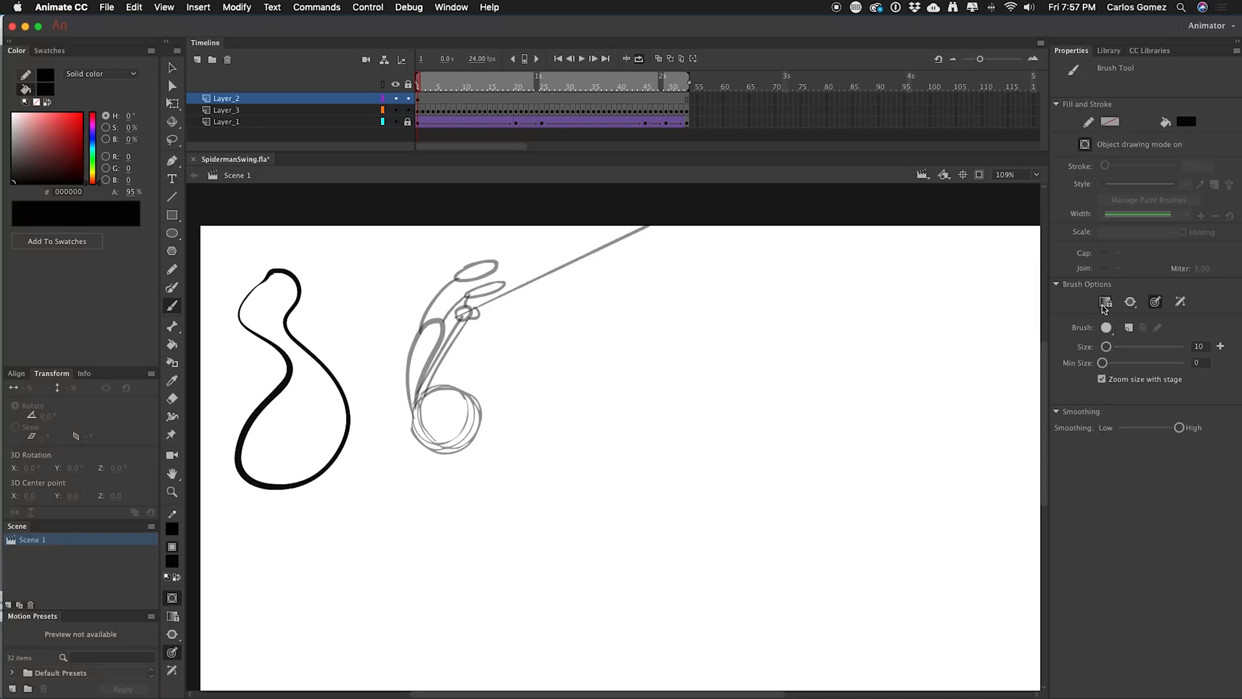
Choose the normal brush painting mode and return to the Brush tool.
{"action": "left_click", "coordinate": [1105, 303]}
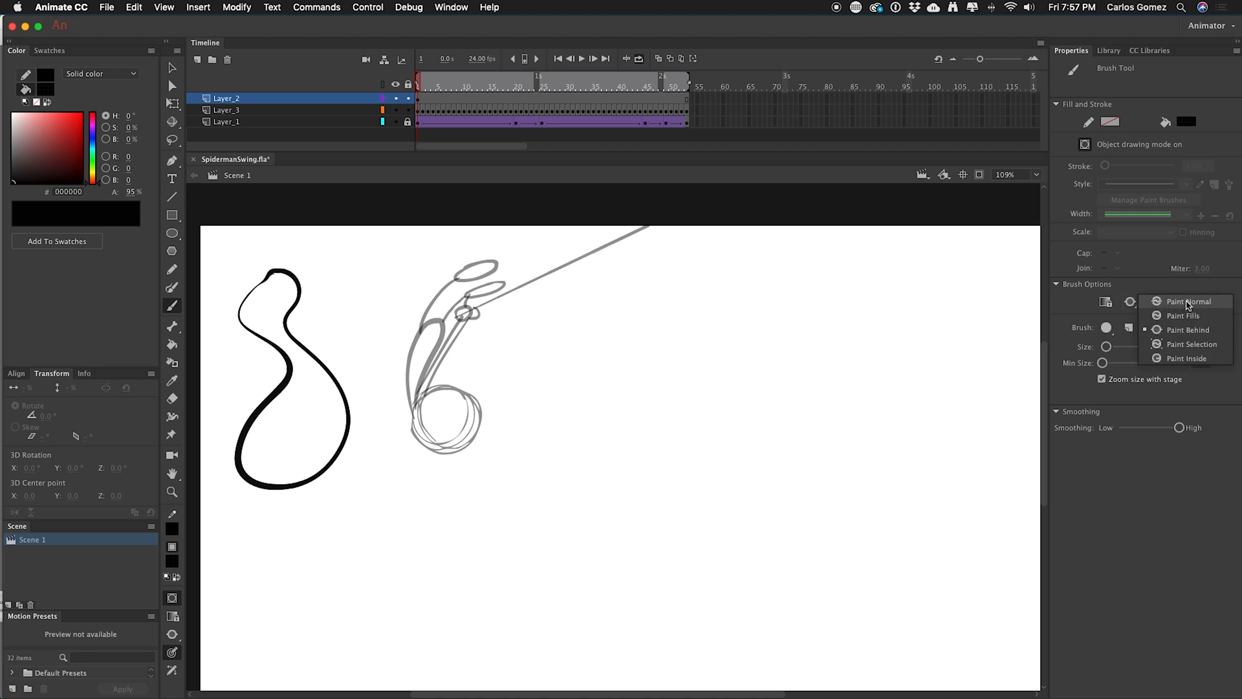
{"action": "left_click", "coordinate": [1189, 302]}
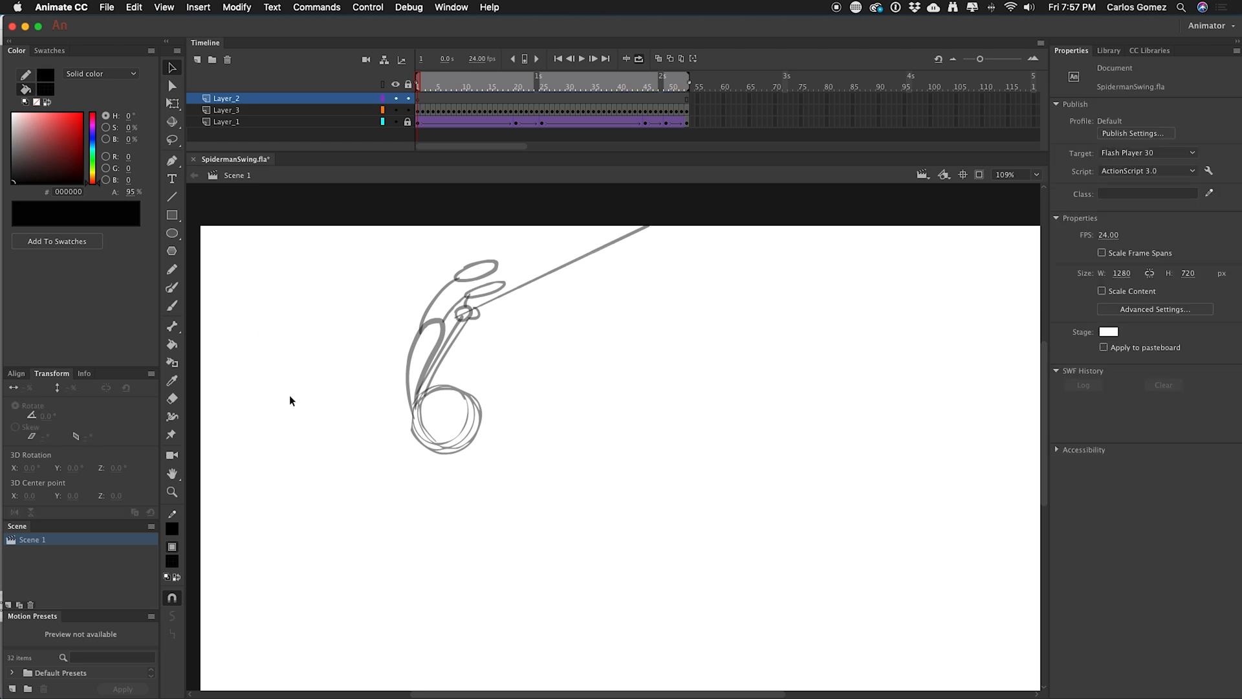
{"action": "left_click", "coordinate": [171, 306]}
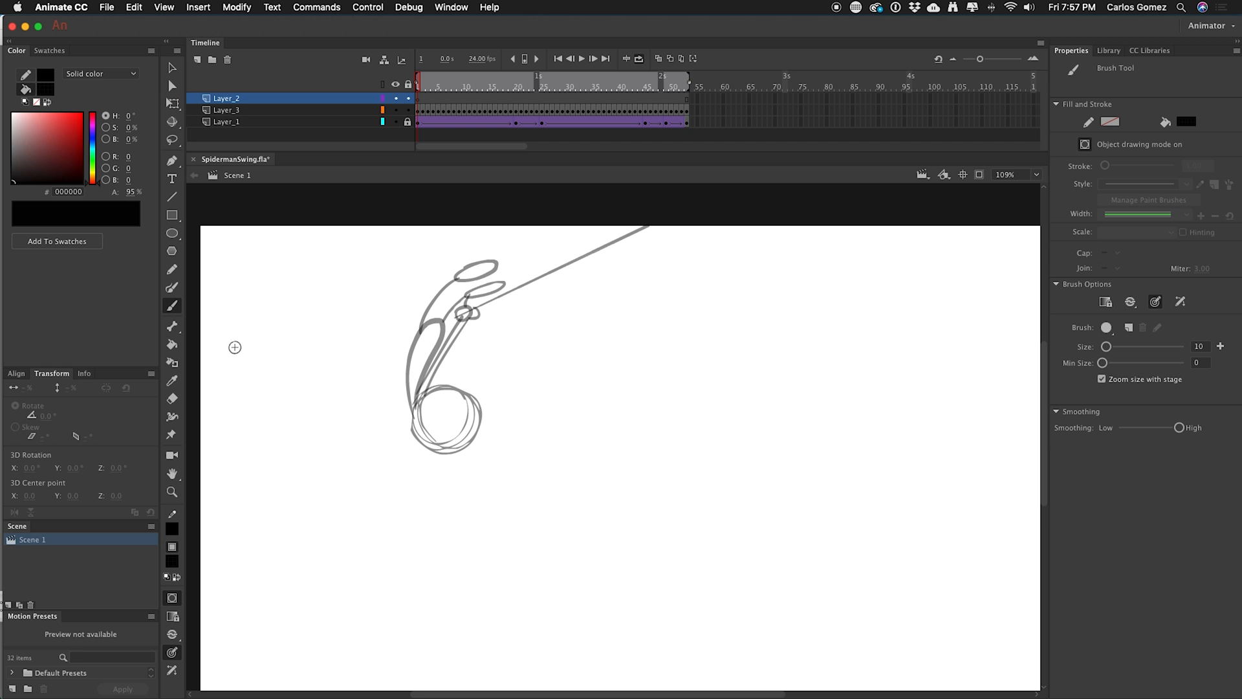
{"action": "mouse_move", "coordinate": [173, 658]}
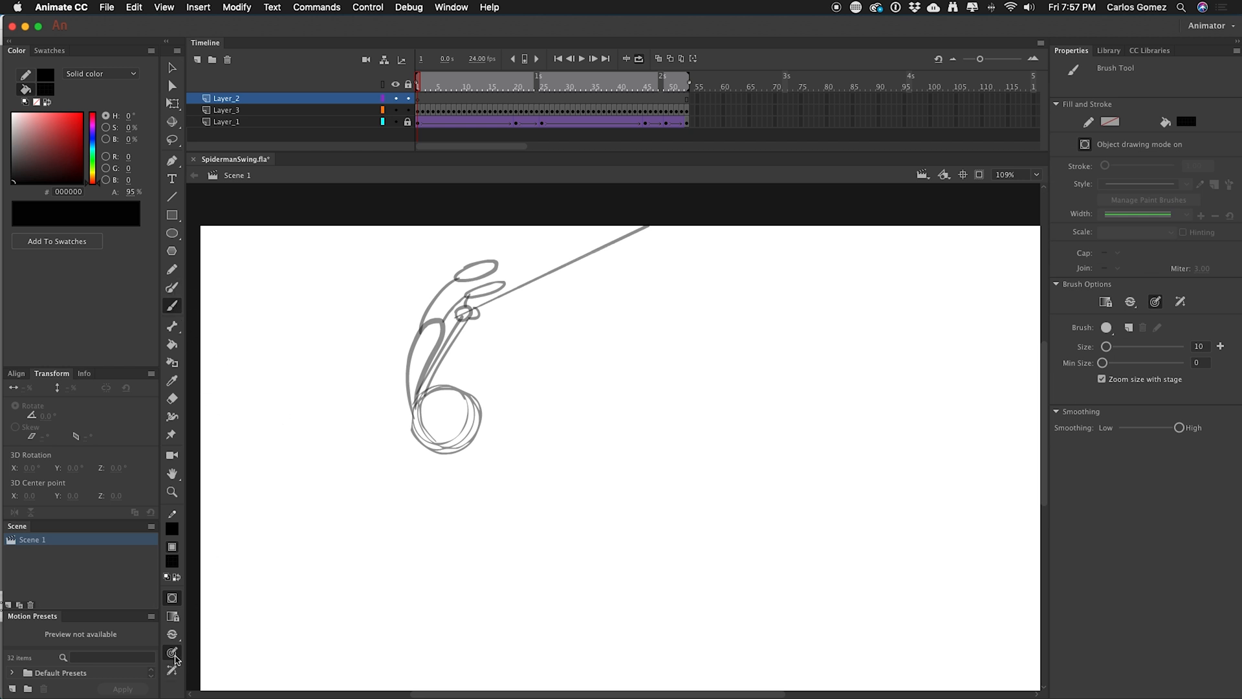
{"action": "mouse_move", "coordinate": [172, 654]}
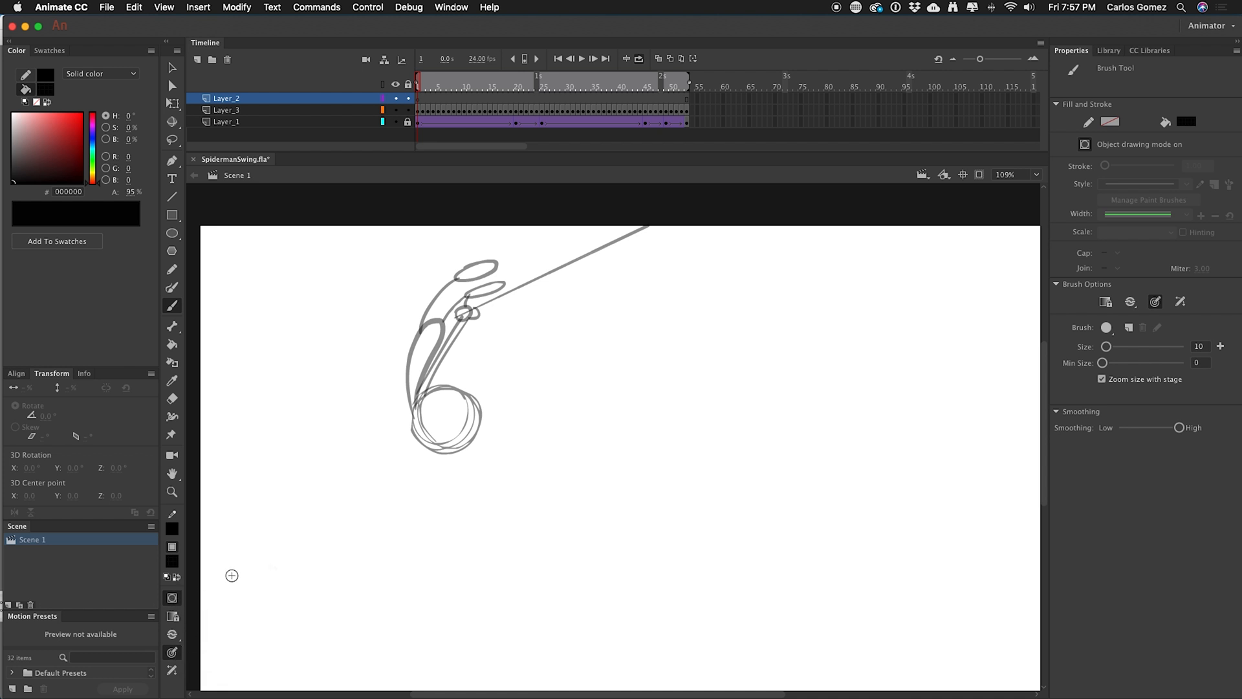
{"action": "mouse_move", "coordinate": [1131, 301]}
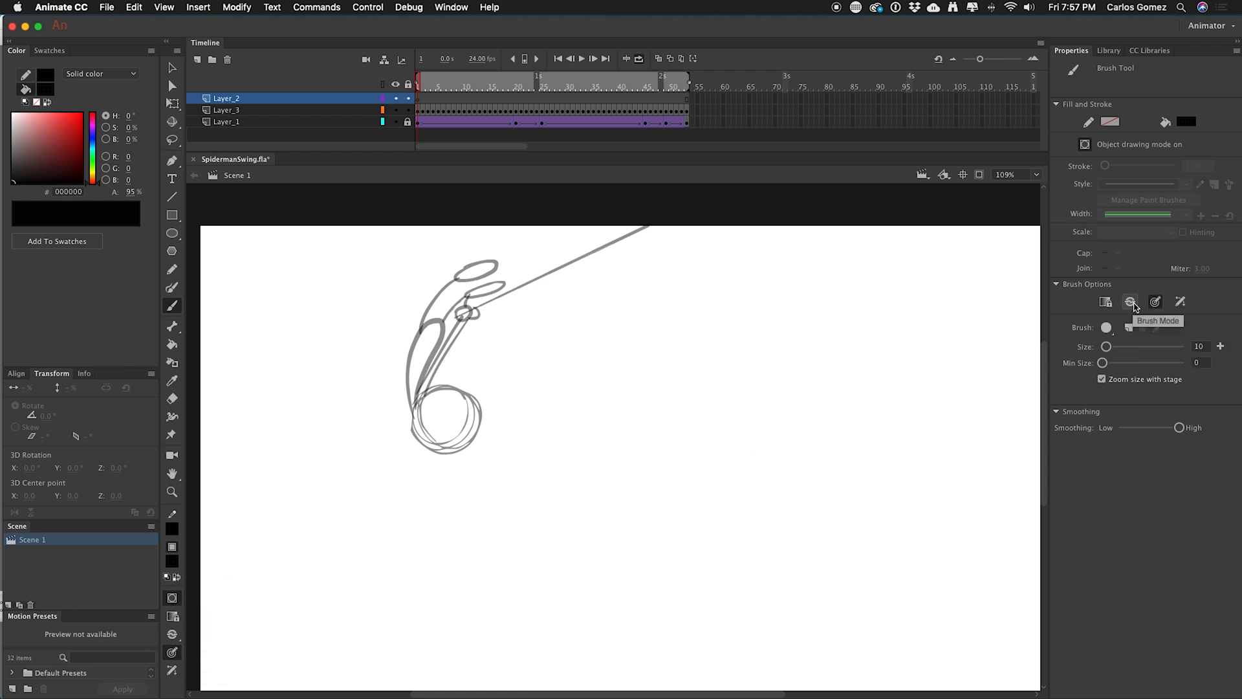
Reselect normal painting mode, then leave the Brush Mode choices open.
{"action": "left_click", "coordinate": [1131, 302]}
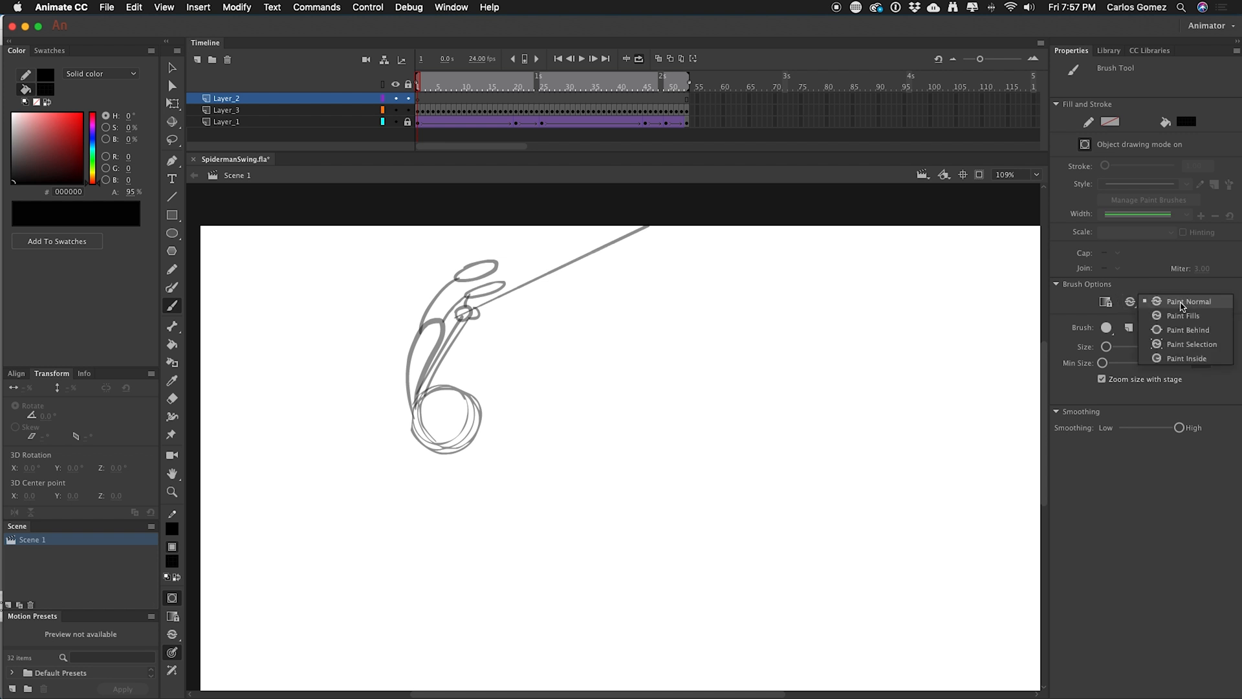
{"action": "left_click", "coordinate": [1186, 302]}
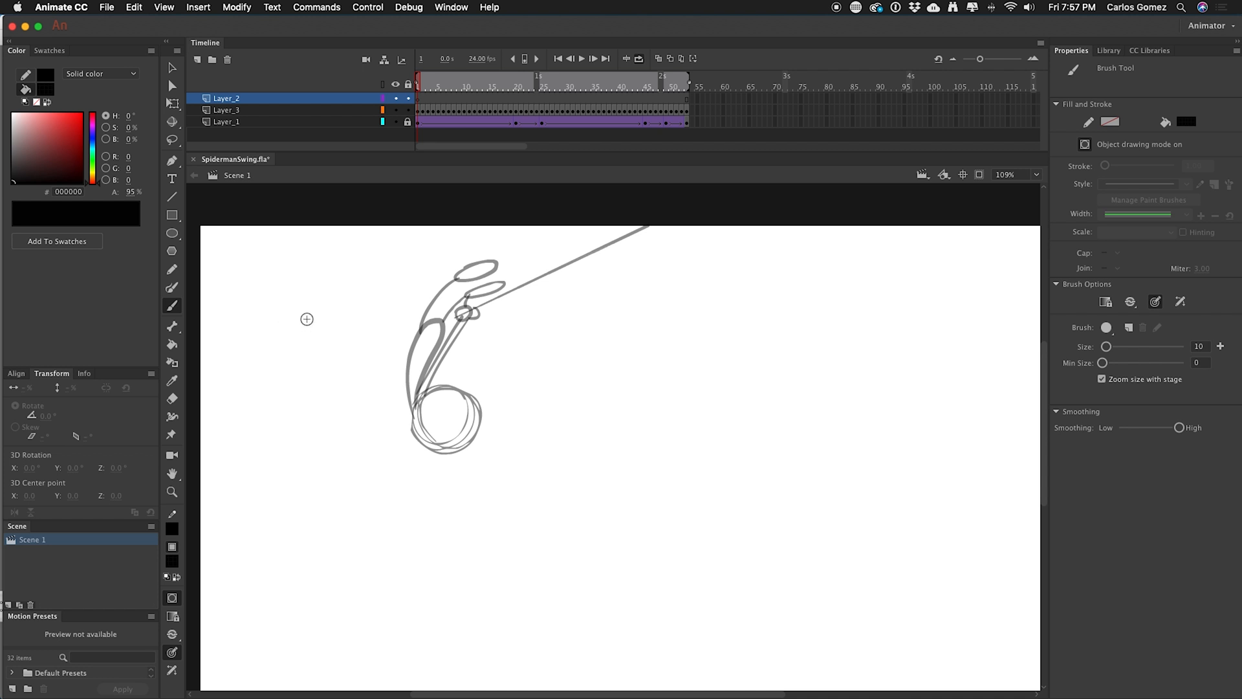
{"action": "left_click", "coordinate": [1106, 301]}
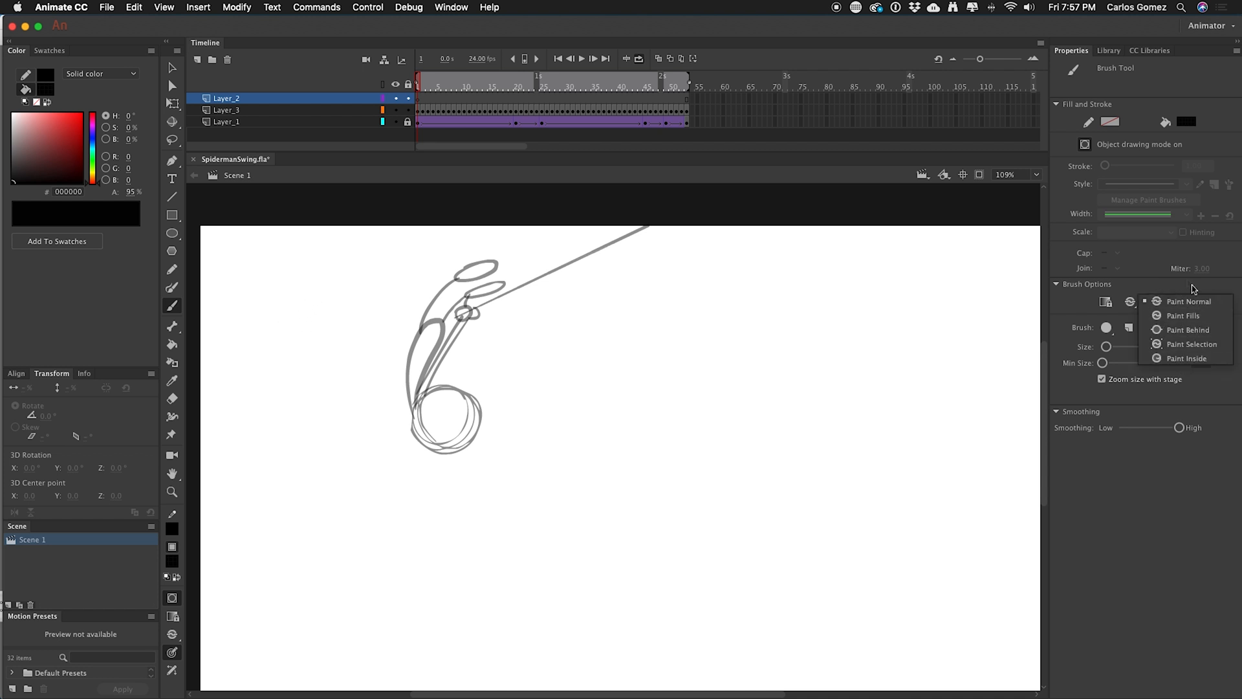
{"action": "mouse_move", "coordinate": [1160, 329]}
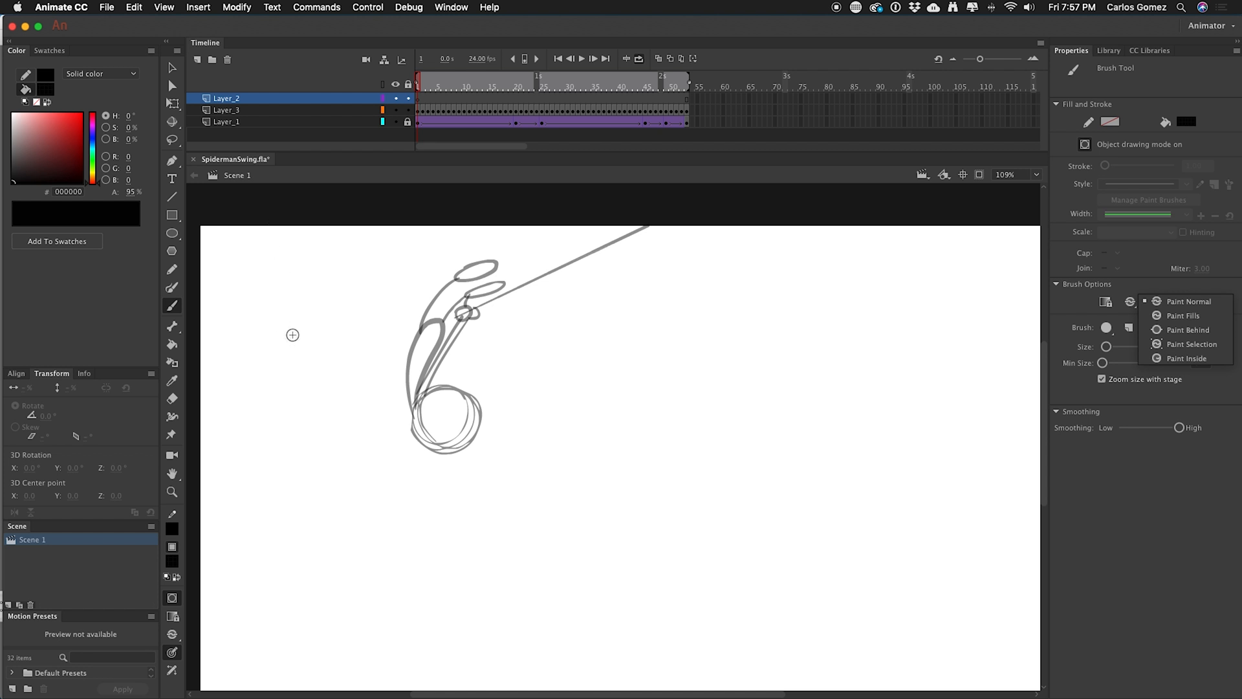
Draw a curvy black stroke and move it as one object to the right of the stage.
{"action": "left_click_drag", "start_coordinate": [270, 329], "coordinate": [283, 444]}
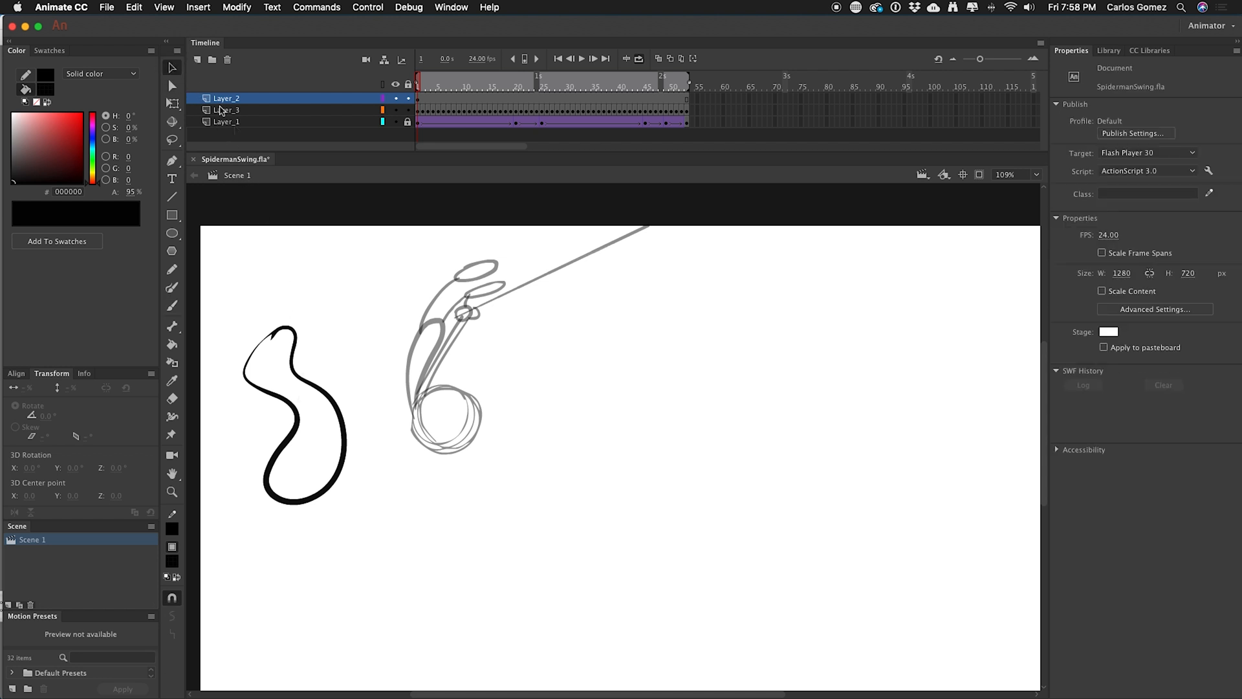
{"action": "left_click", "coordinate": [295, 415]}
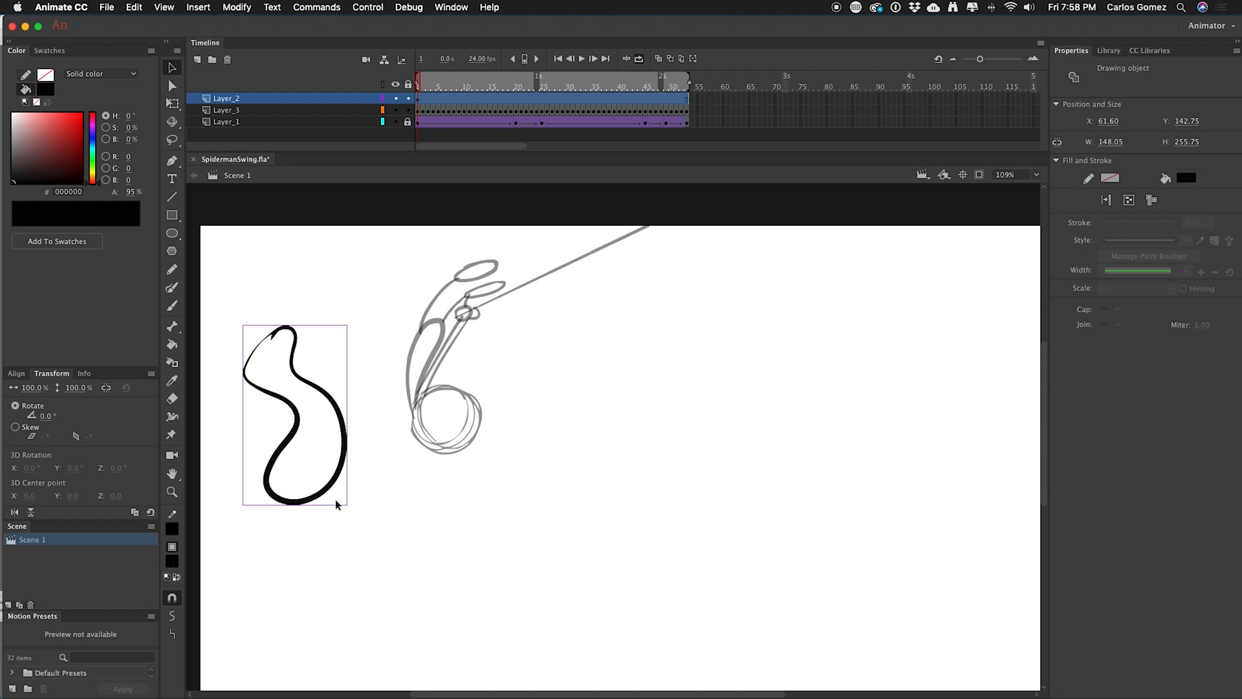
{"action": "mouse_move", "coordinate": [326, 379]}
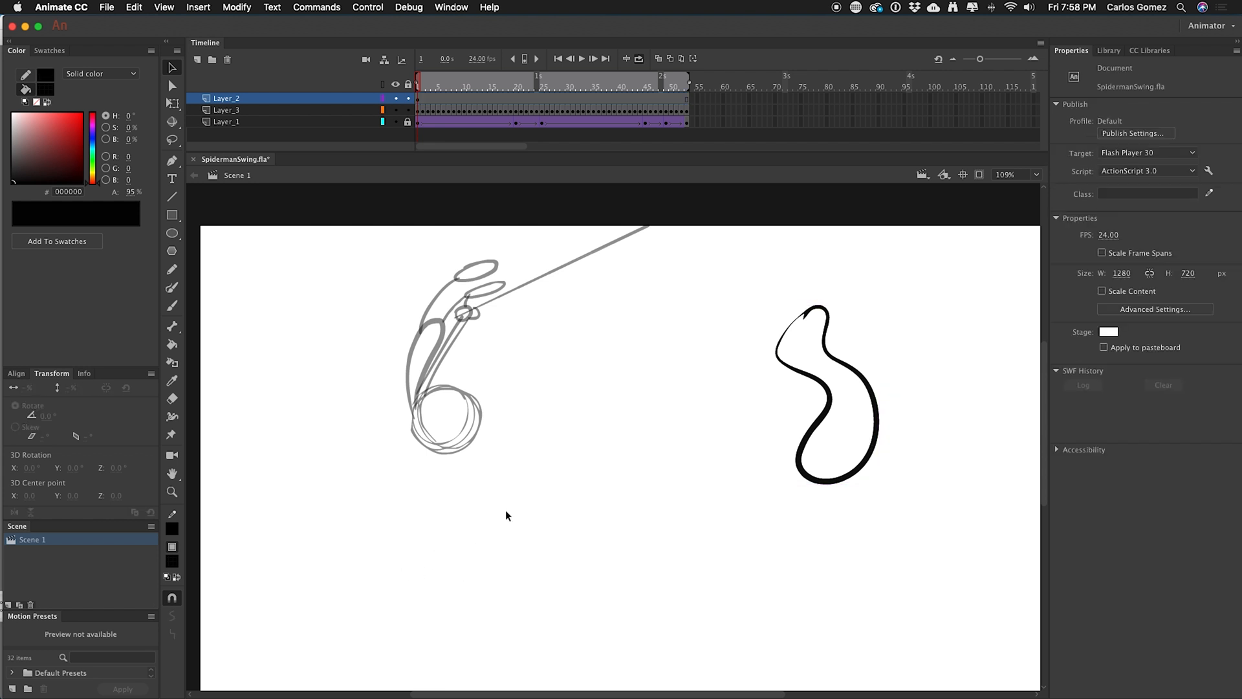
{"action": "left_click", "coordinate": [832, 396]}
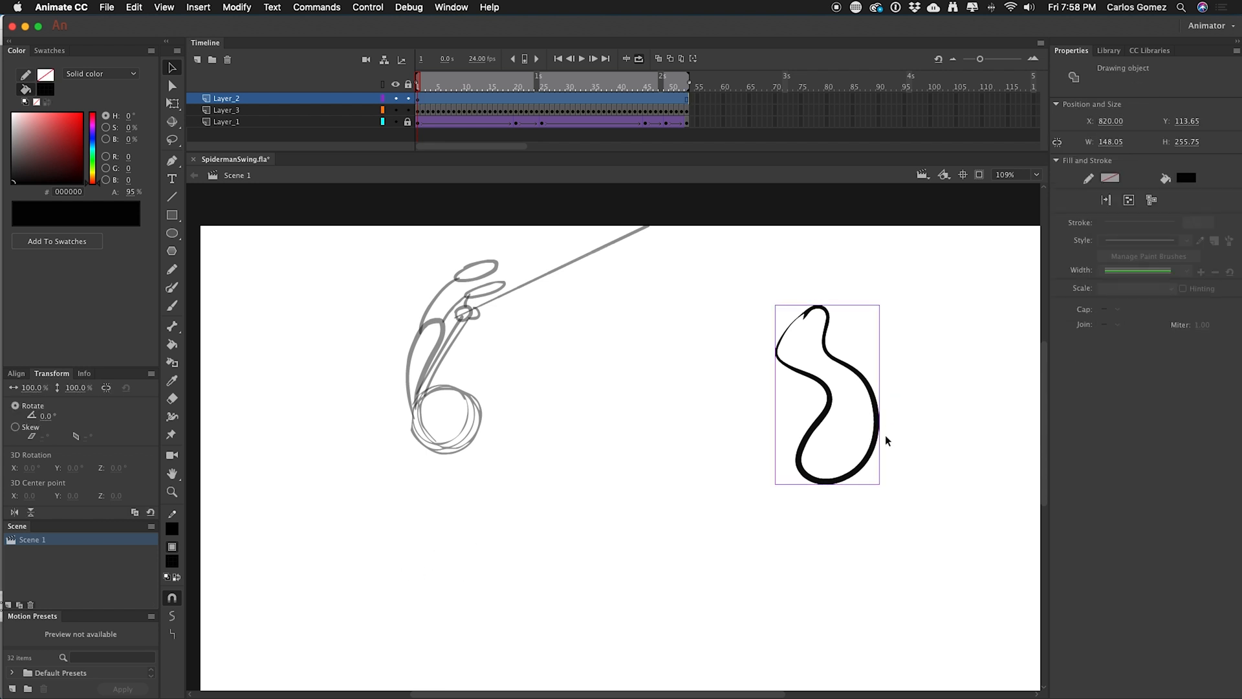
{"action": "mouse_move", "coordinate": [434, 624]}
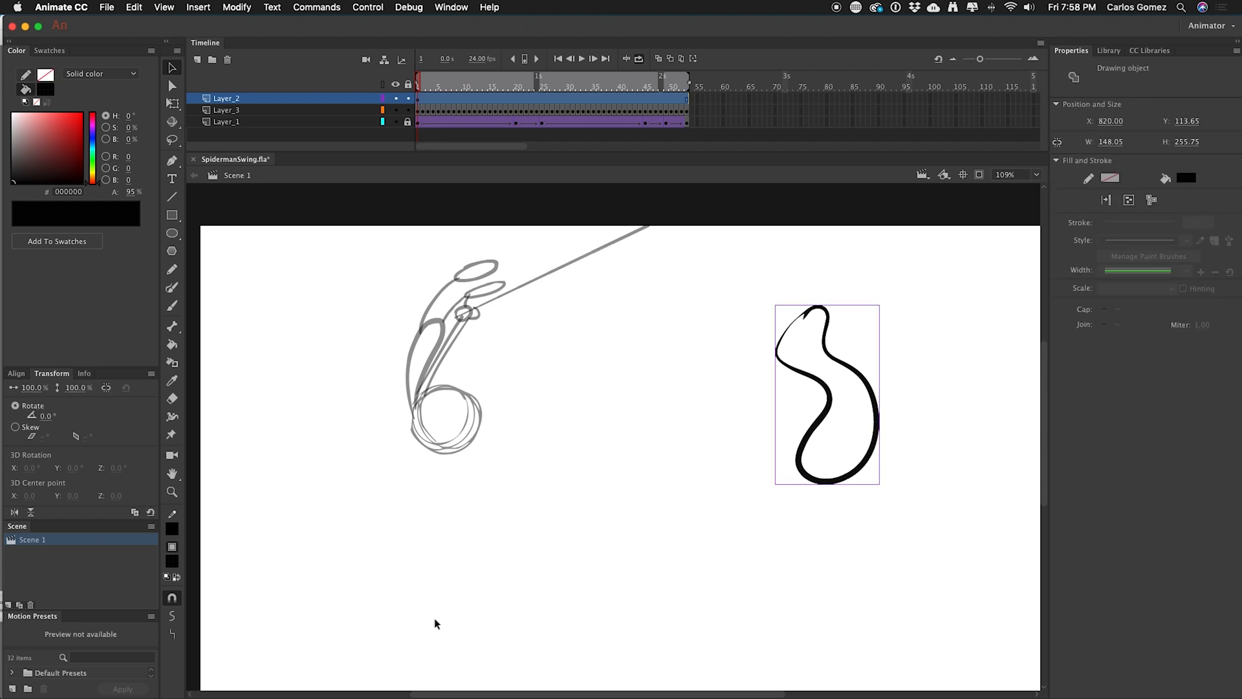